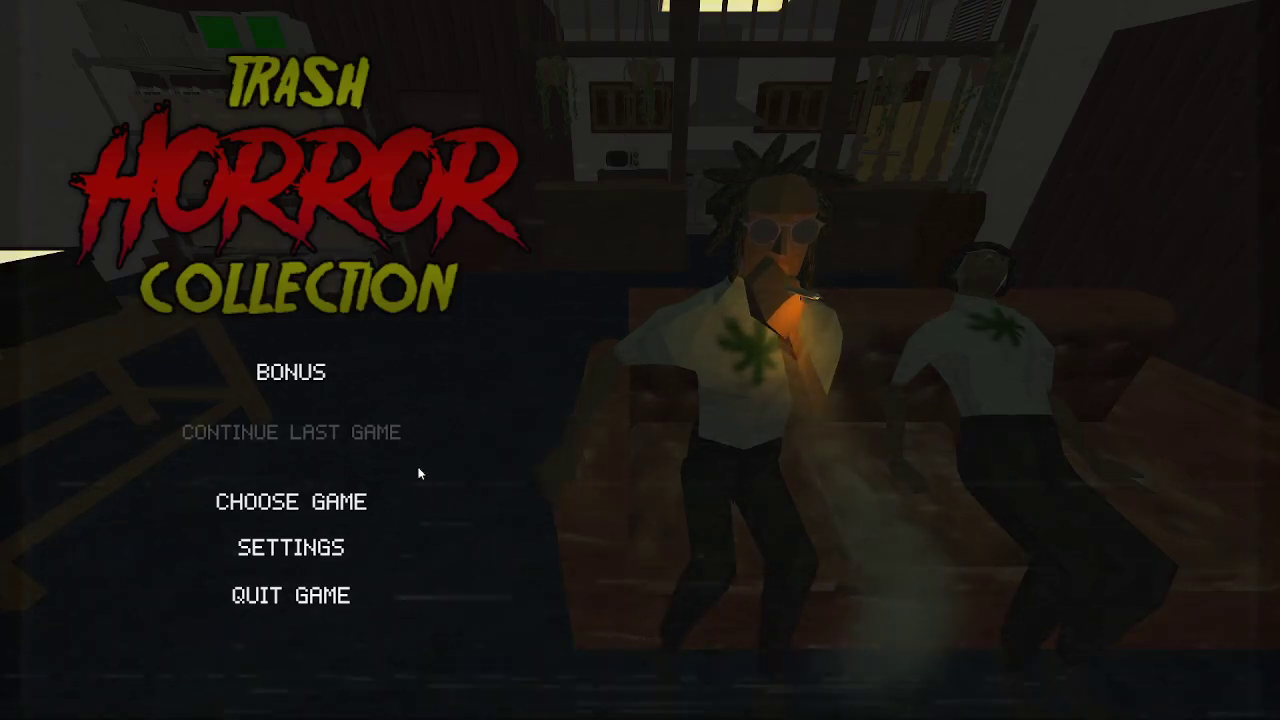
# Open the game selection and page past Poop Killer and The Elevator to The Island Mystery.
pyautogui.click(292, 501)
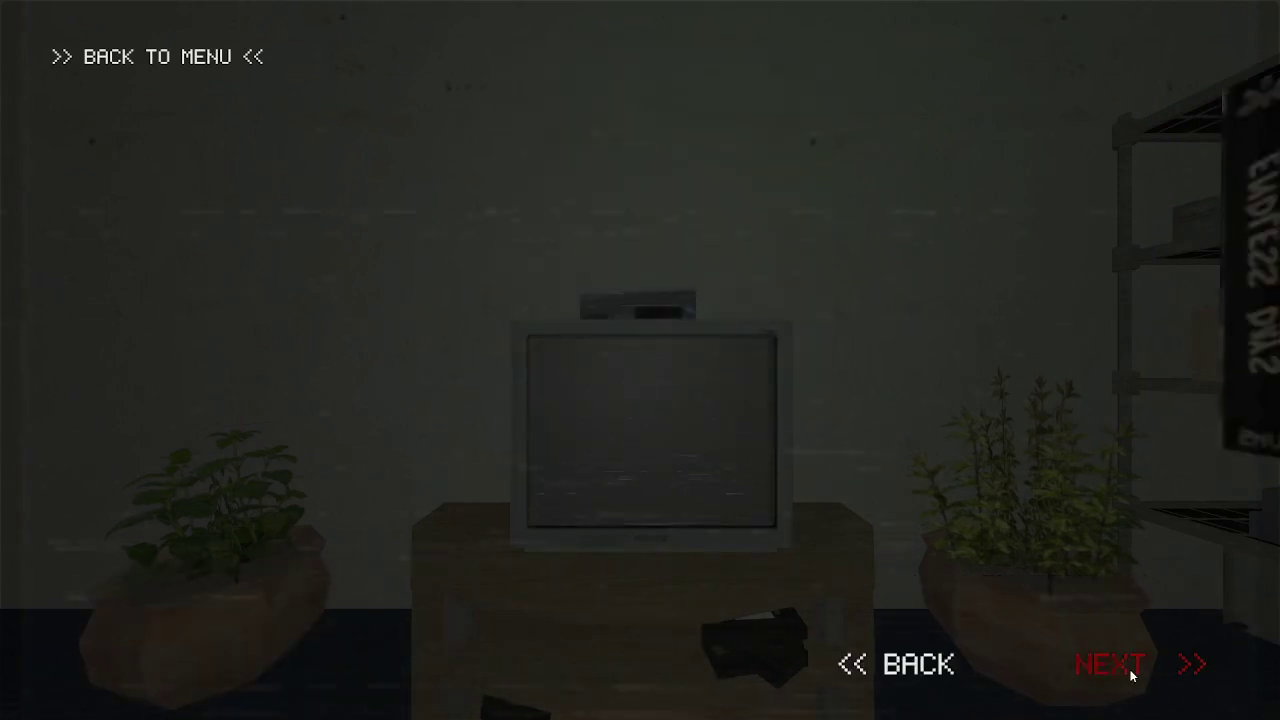
pyautogui.click(1108, 663)
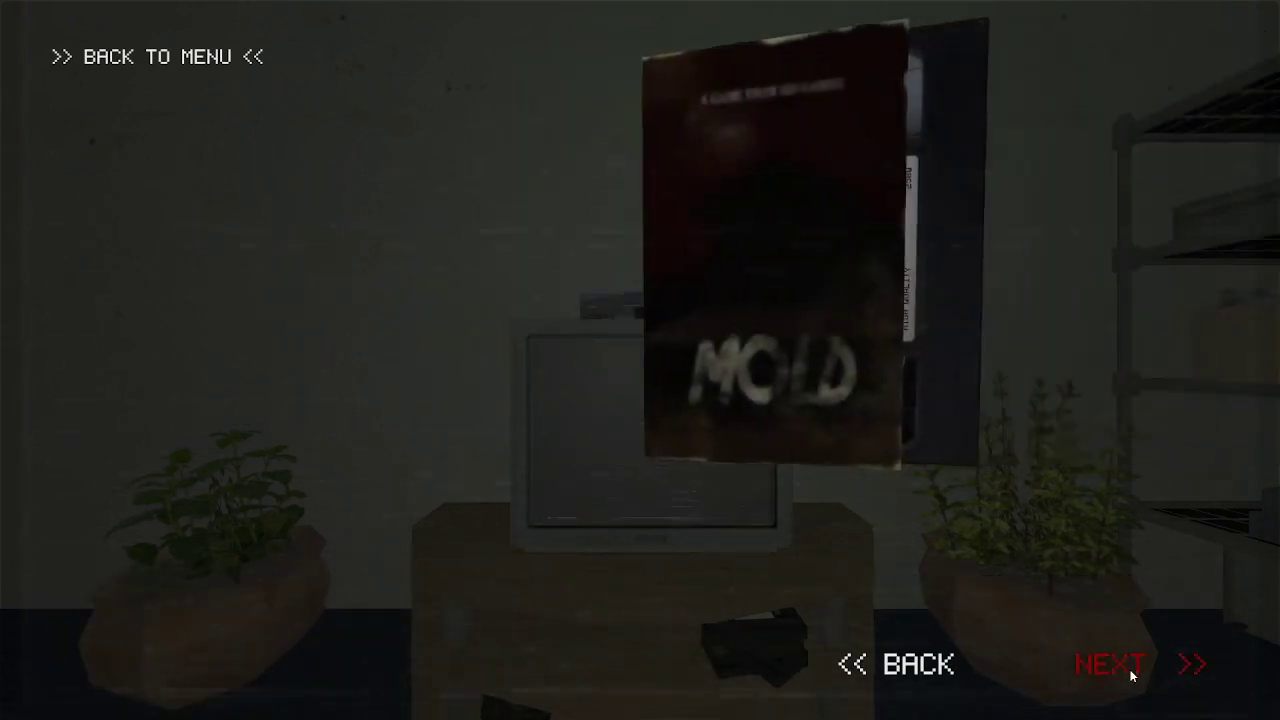
pyautogui.click(1108, 664)
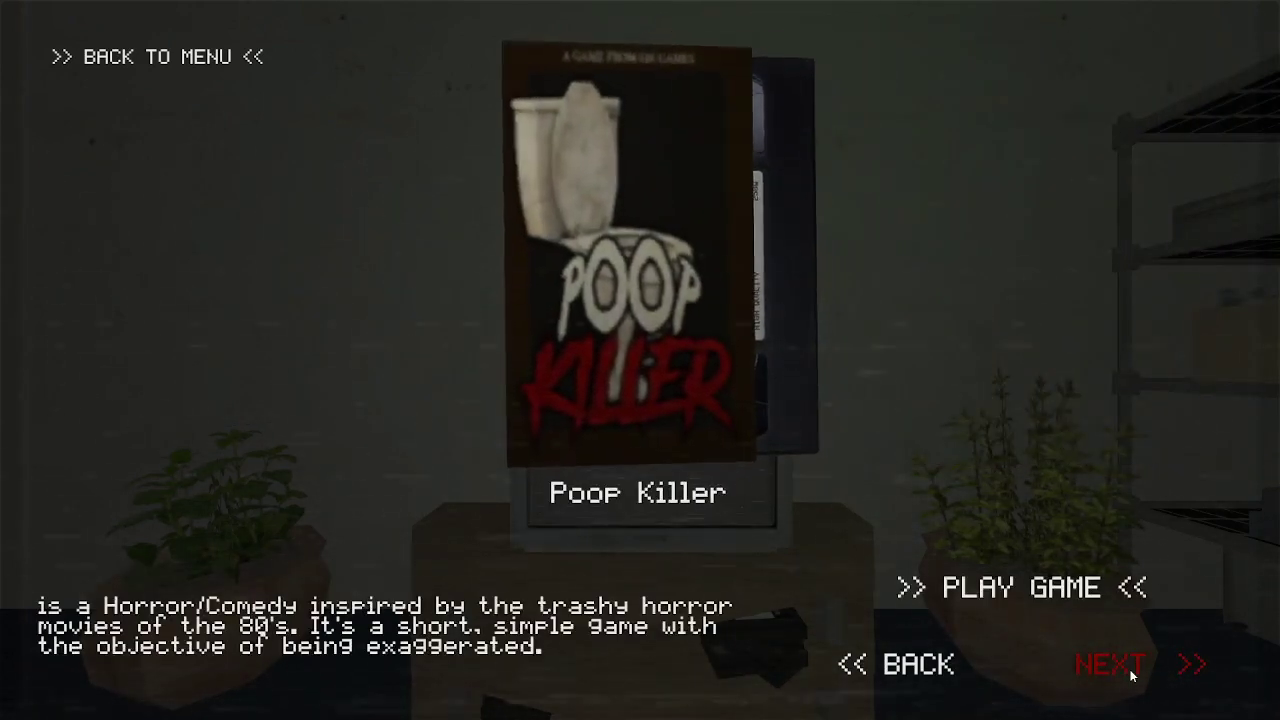
pyautogui.click(1108, 664)
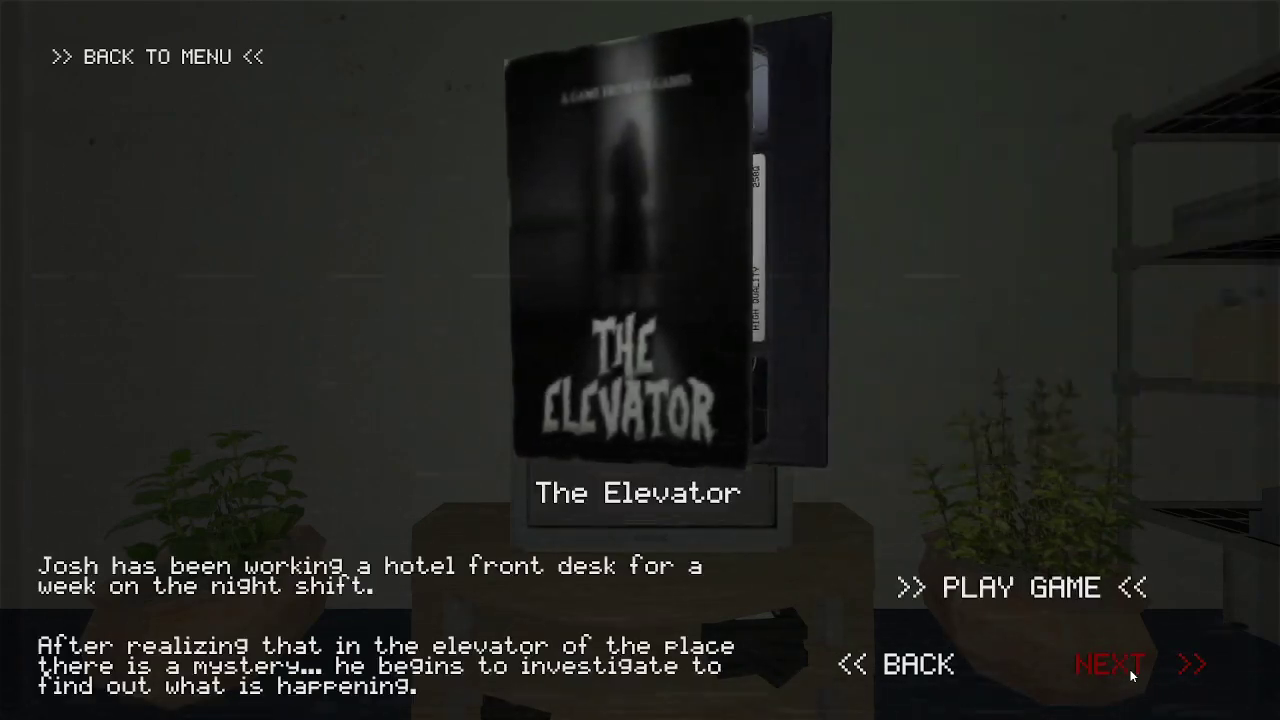
pyautogui.click(1110, 664)
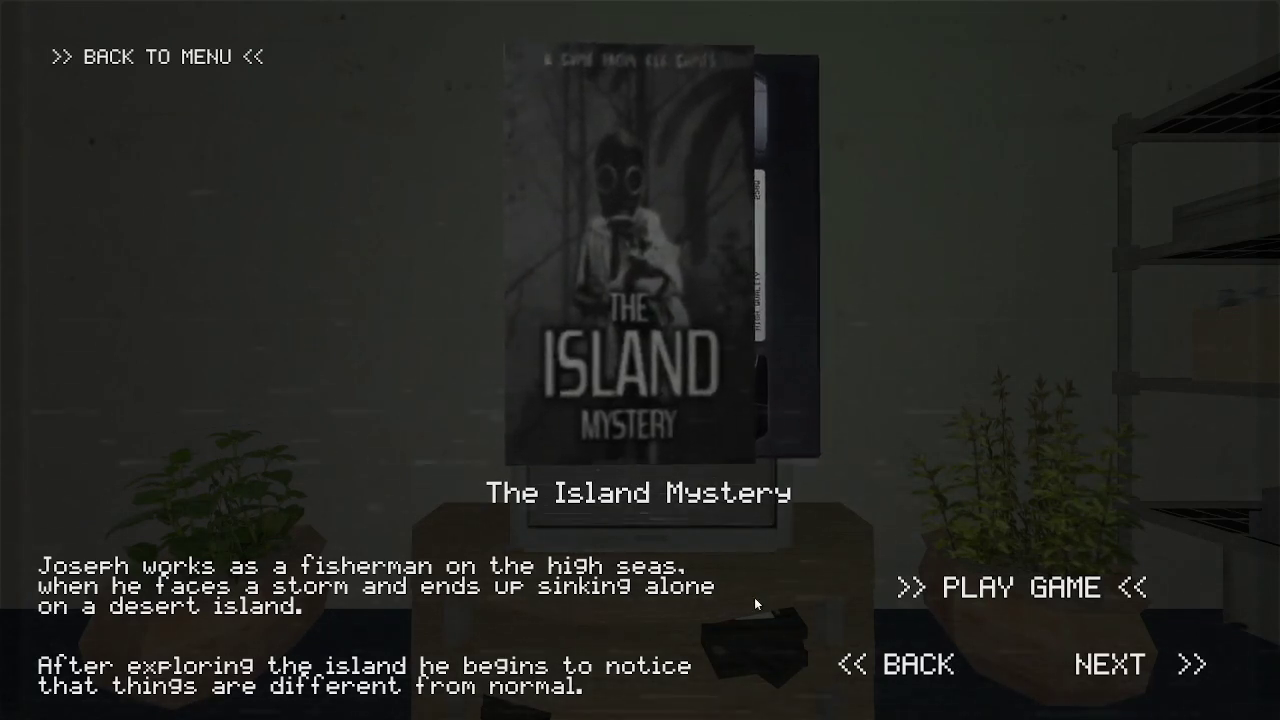
pyautogui.click(1020, 587)
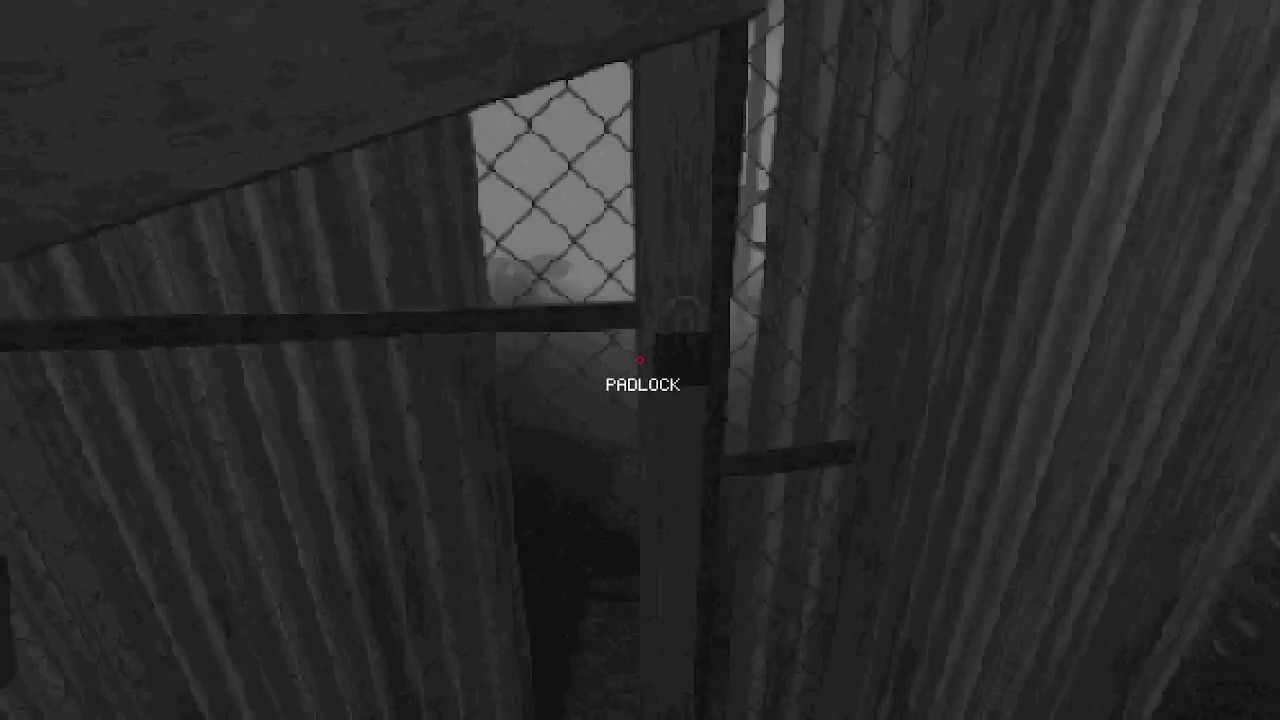
pyautogui.click(640, 361)
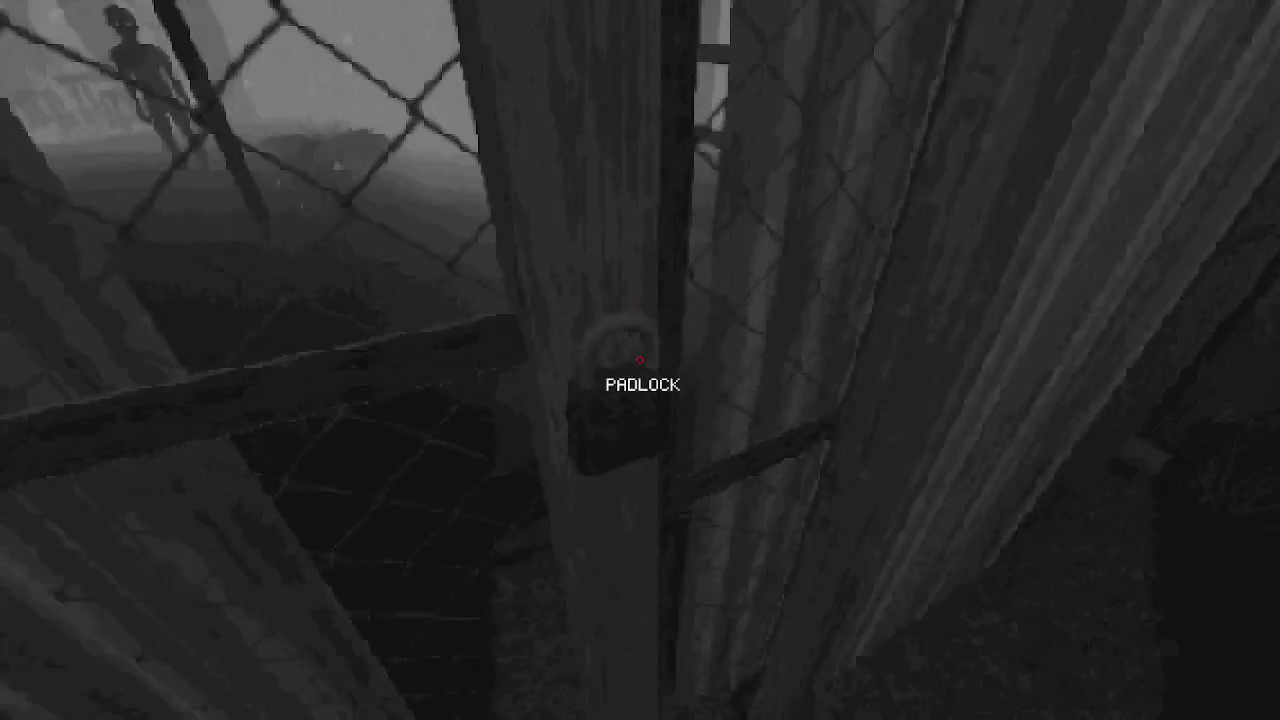
# Inspect the gate's padlock up close, its dials reading 0, 1, 1.
pyautogui.click(640, 360)
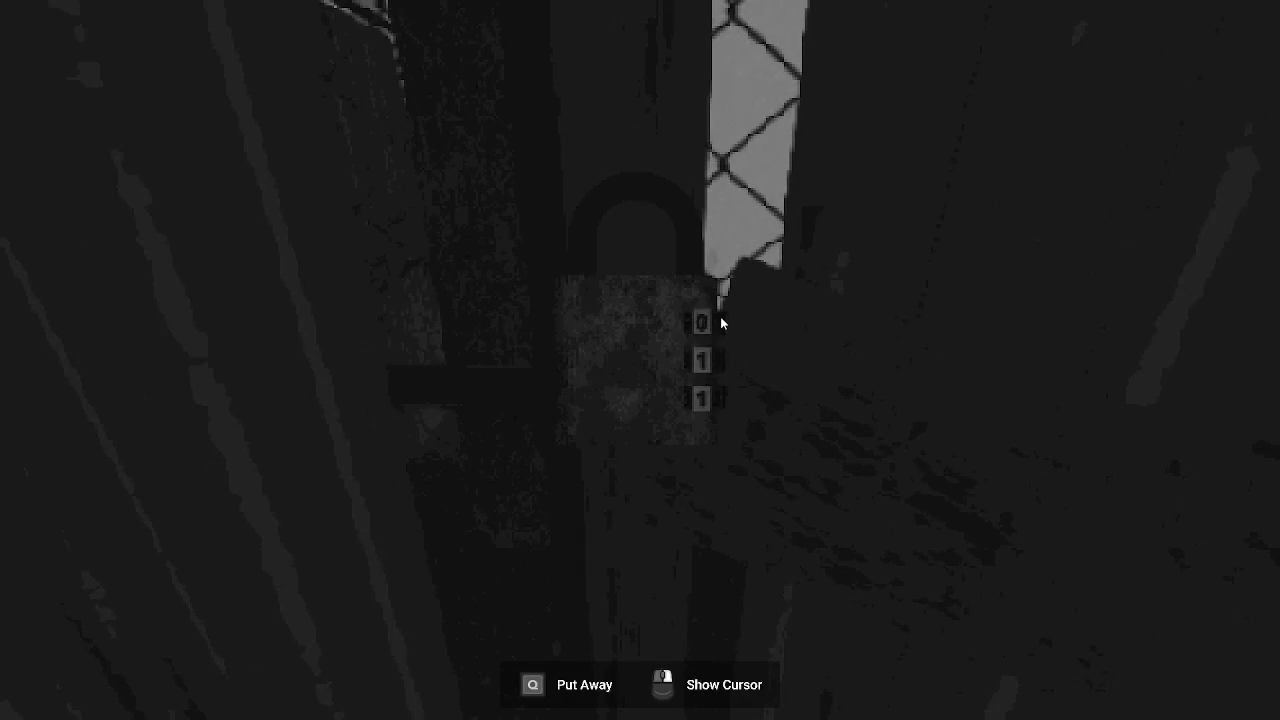
# Scroll the padlock's dials to the combination 0-7-4.
pyautogui.scroll(3)
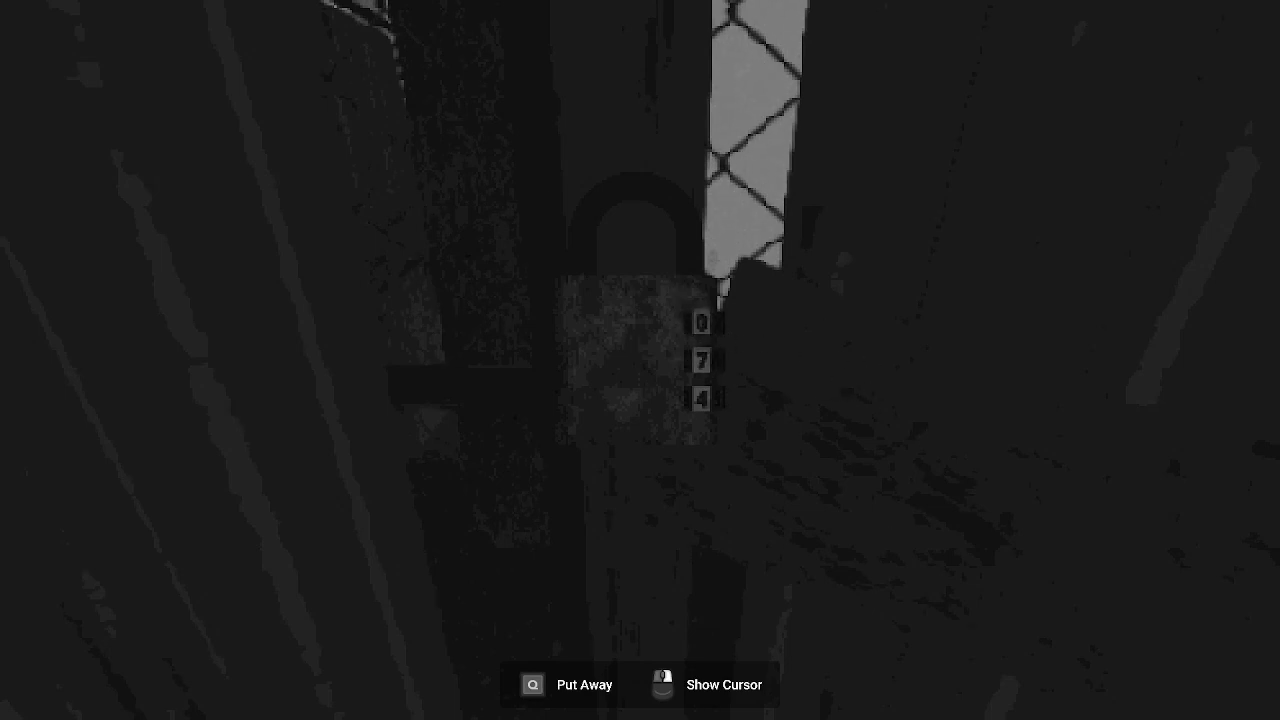
# Try several digits on the padlock's bottom dial and pause the game.
pyautogui.press('Escape')
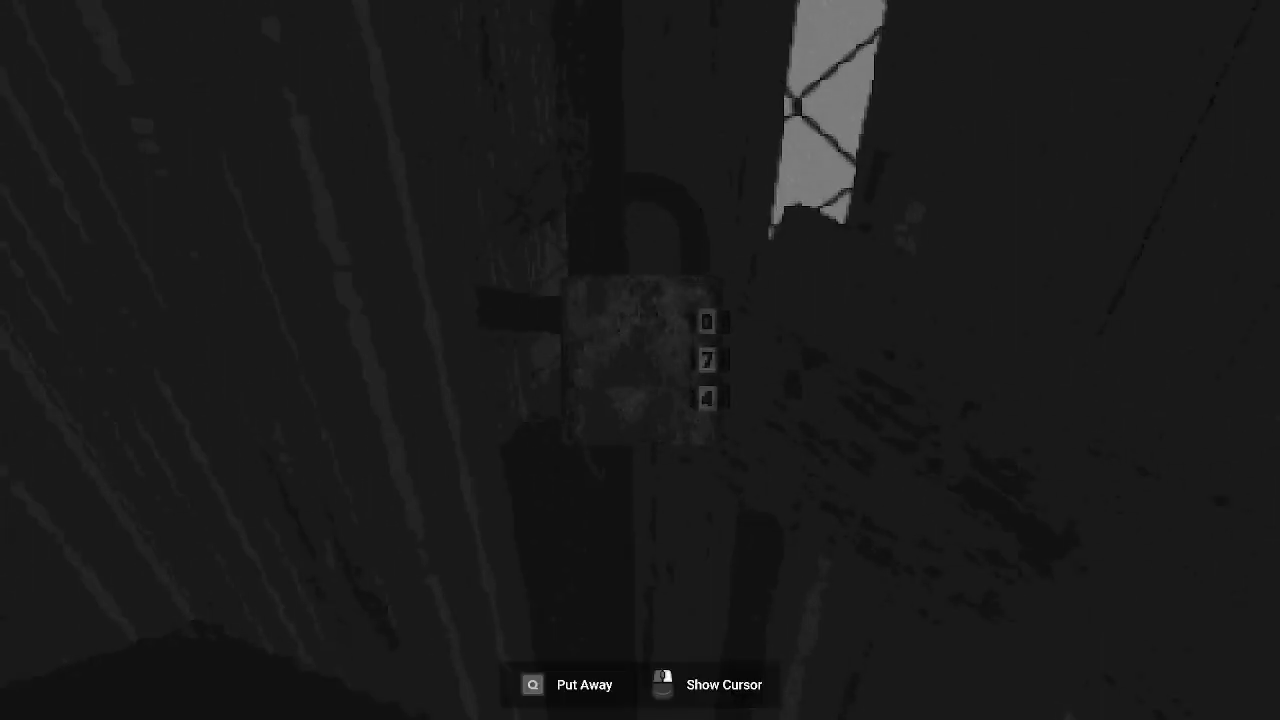
pyautogui.click(707, 322)
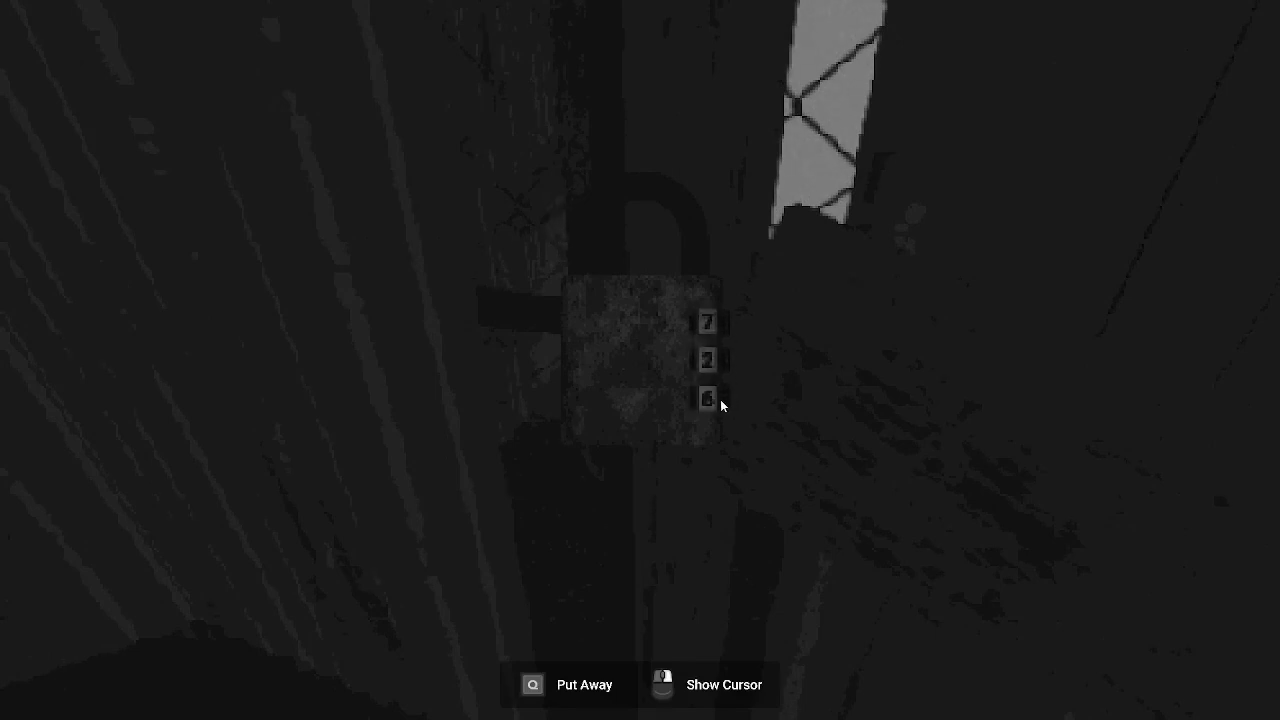
pyautogui.click(707, 398)
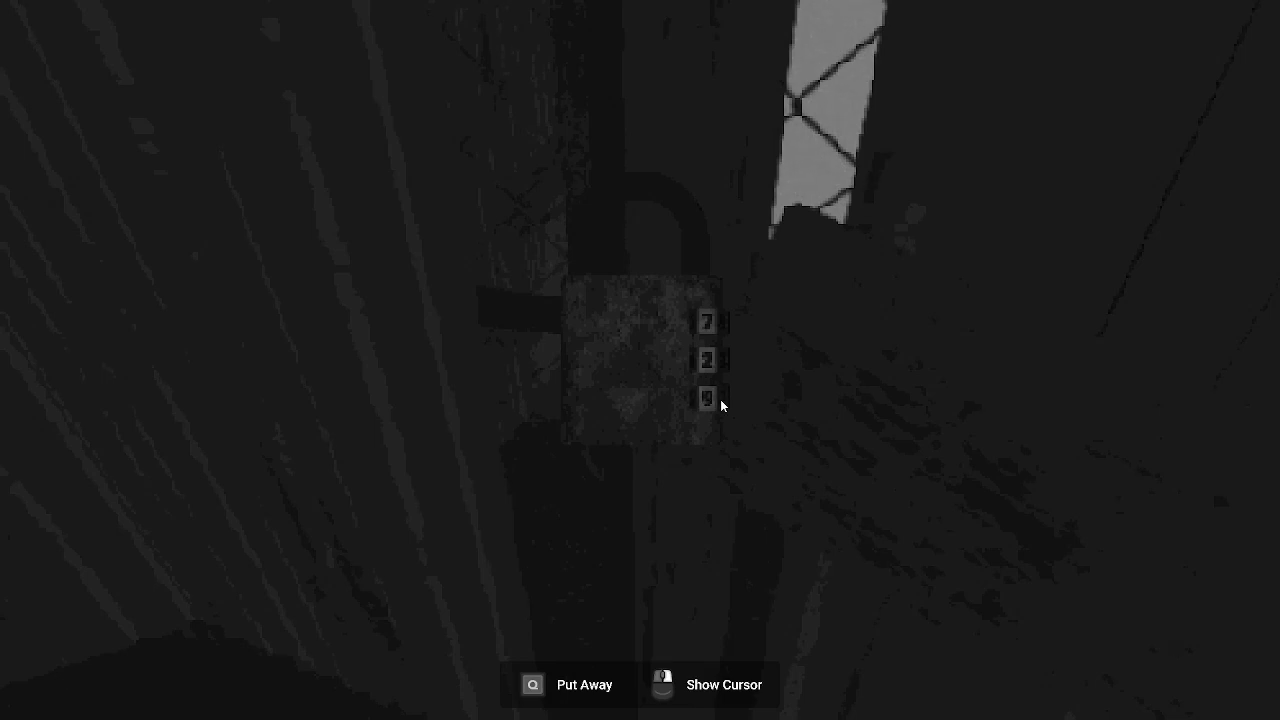
pyautogui.click(707, 398)
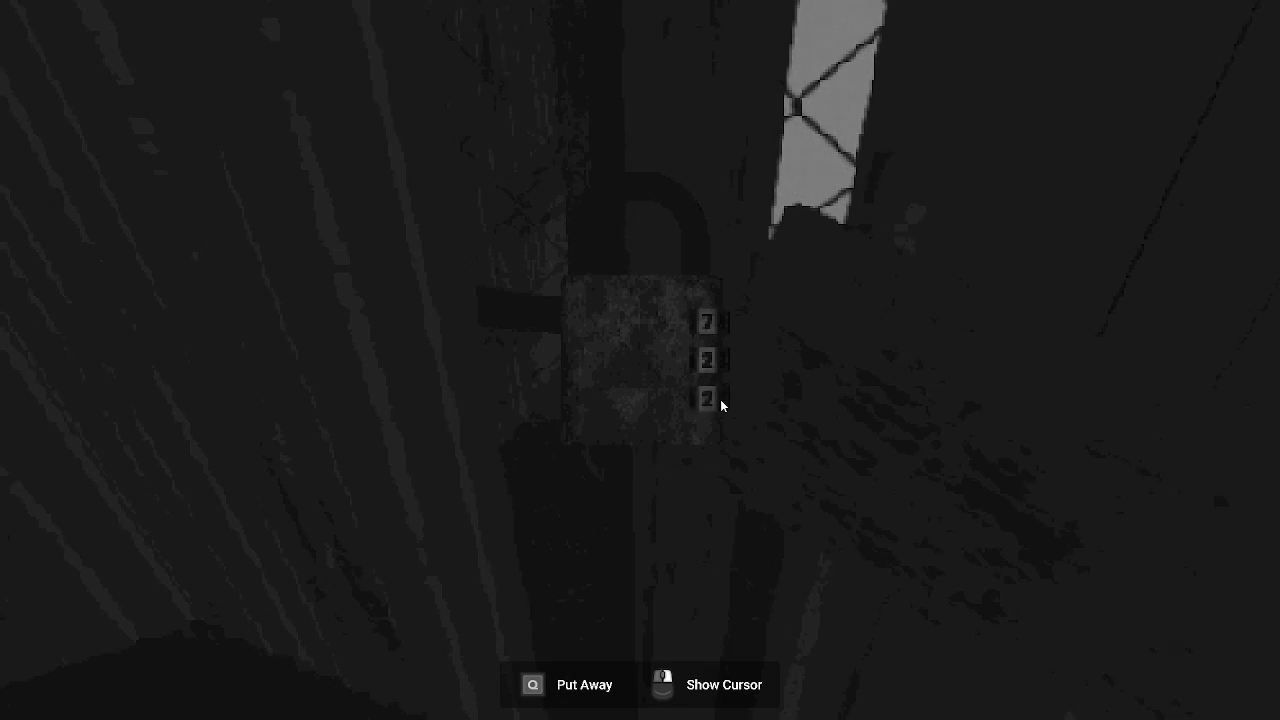
pyautogui.click(707, 398)
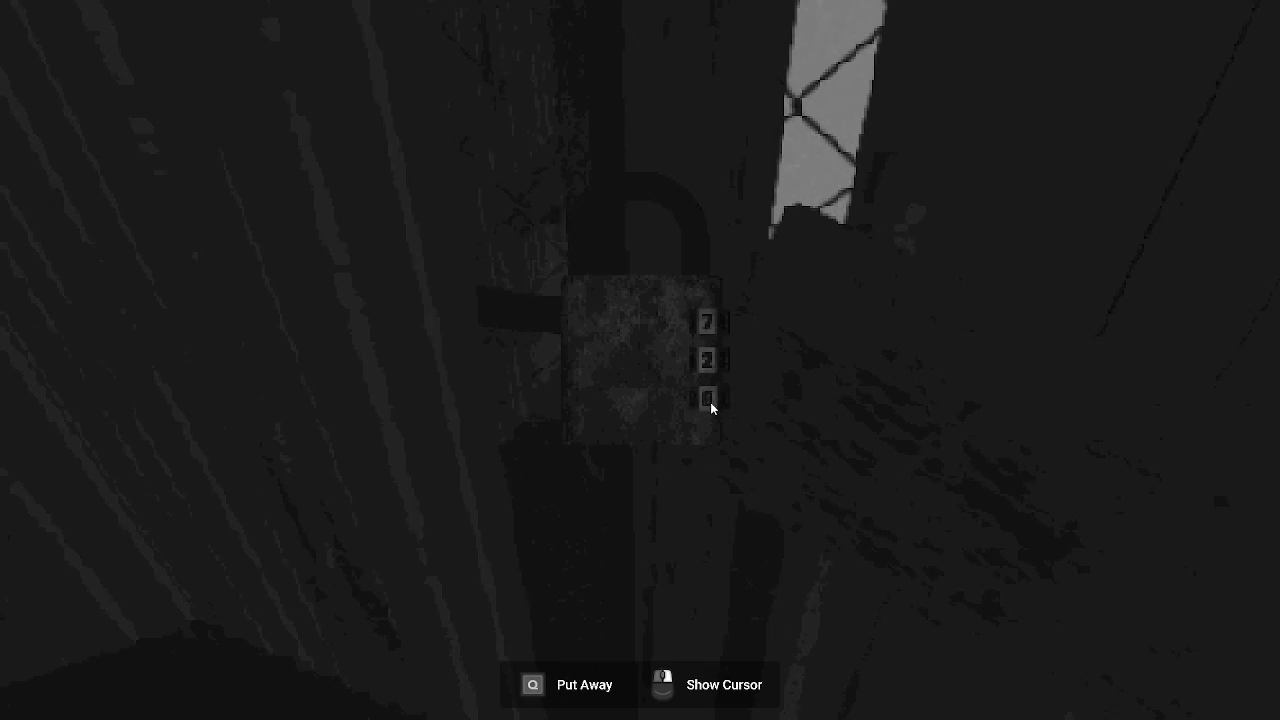
pyautogui.click(709, 397)
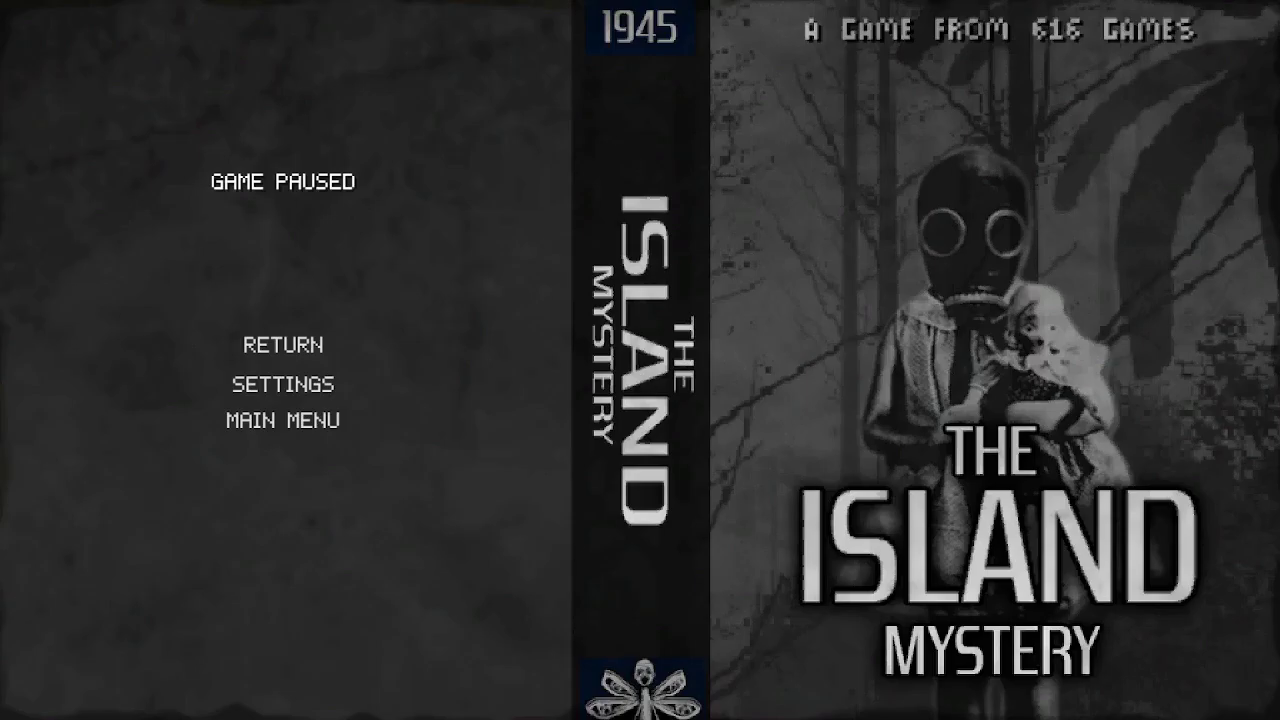
# Choose RETURN on the Game Paused menu, back at the jammed wooden door.
pyautogui.click(283, 345)
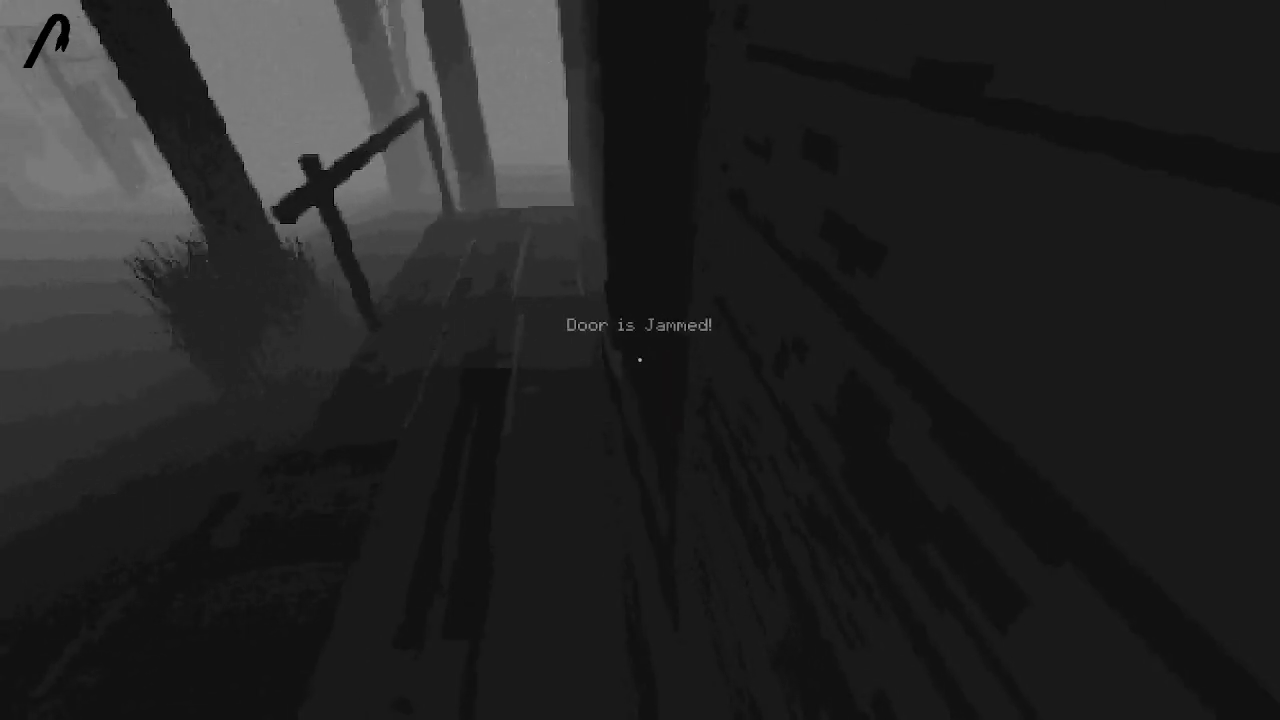
pyautogui.moveTo(640, 360)
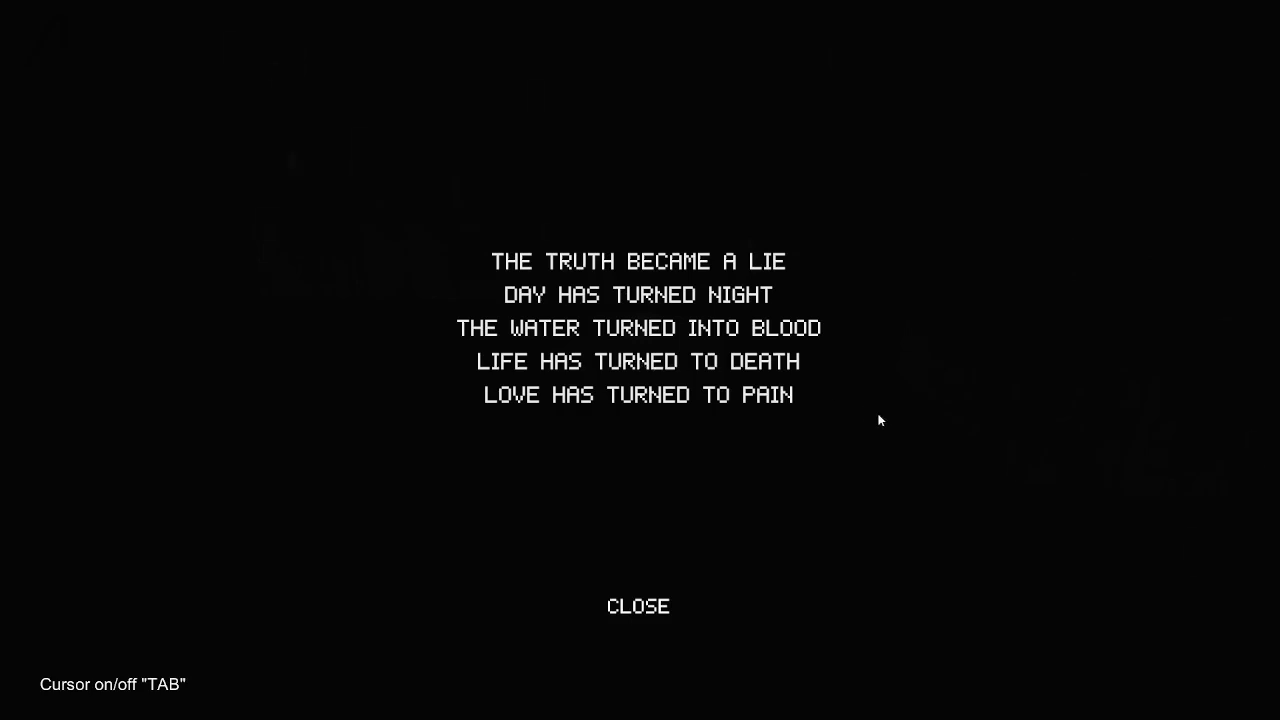
pyautogui.moveTo(665, 595)
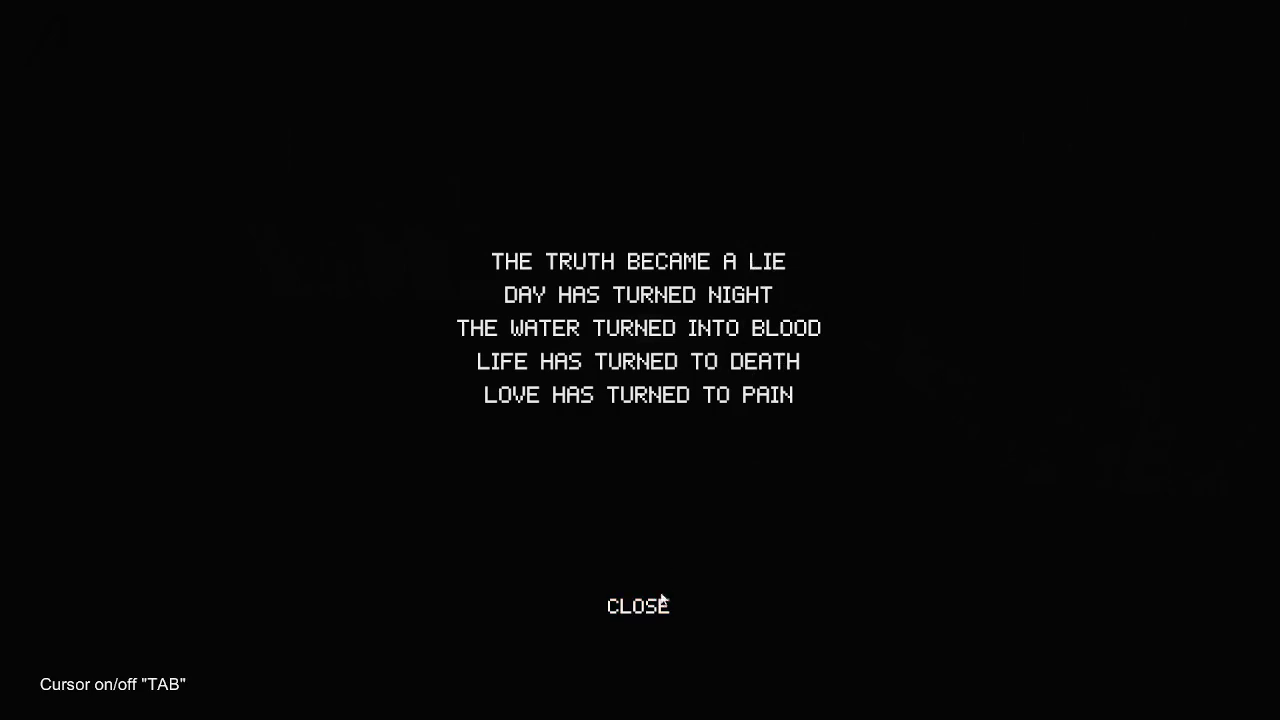
# Invert the remaining poem lines and close it, revealing the Hiroshima and Nagasaki dedication.
pyautogui.click(638, 605)
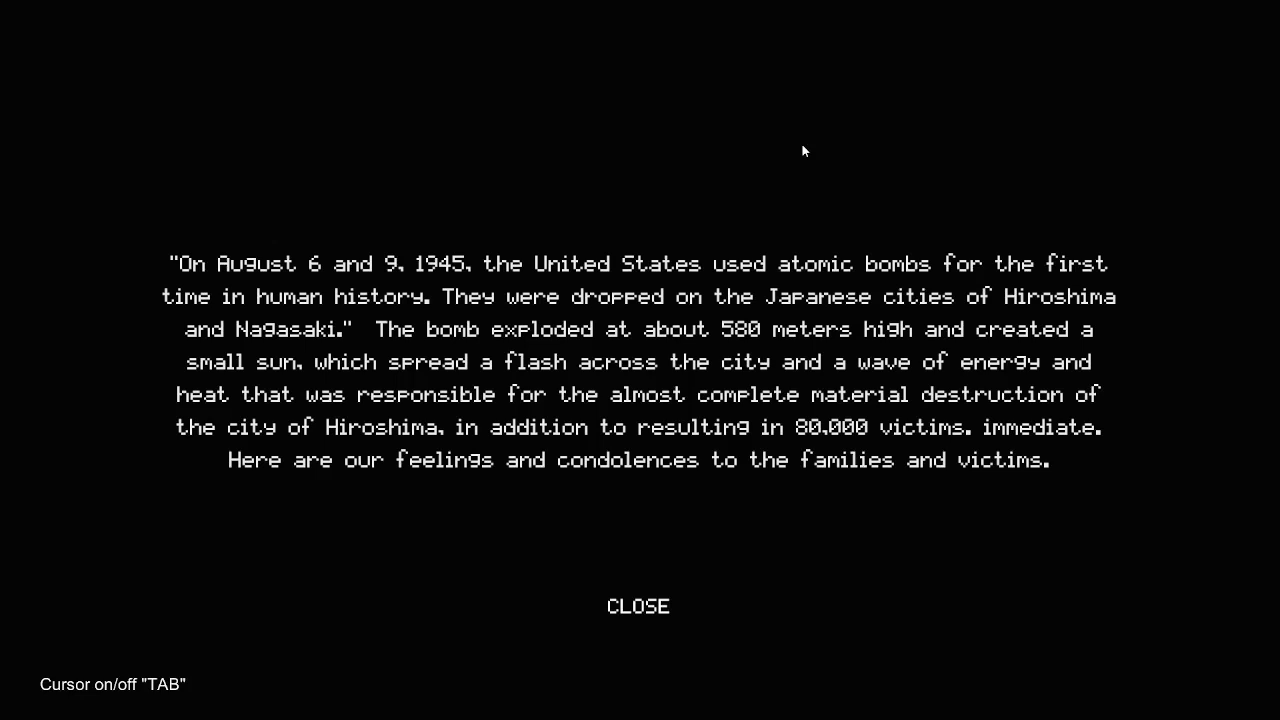
pyautogui.moveTo(805, 160)
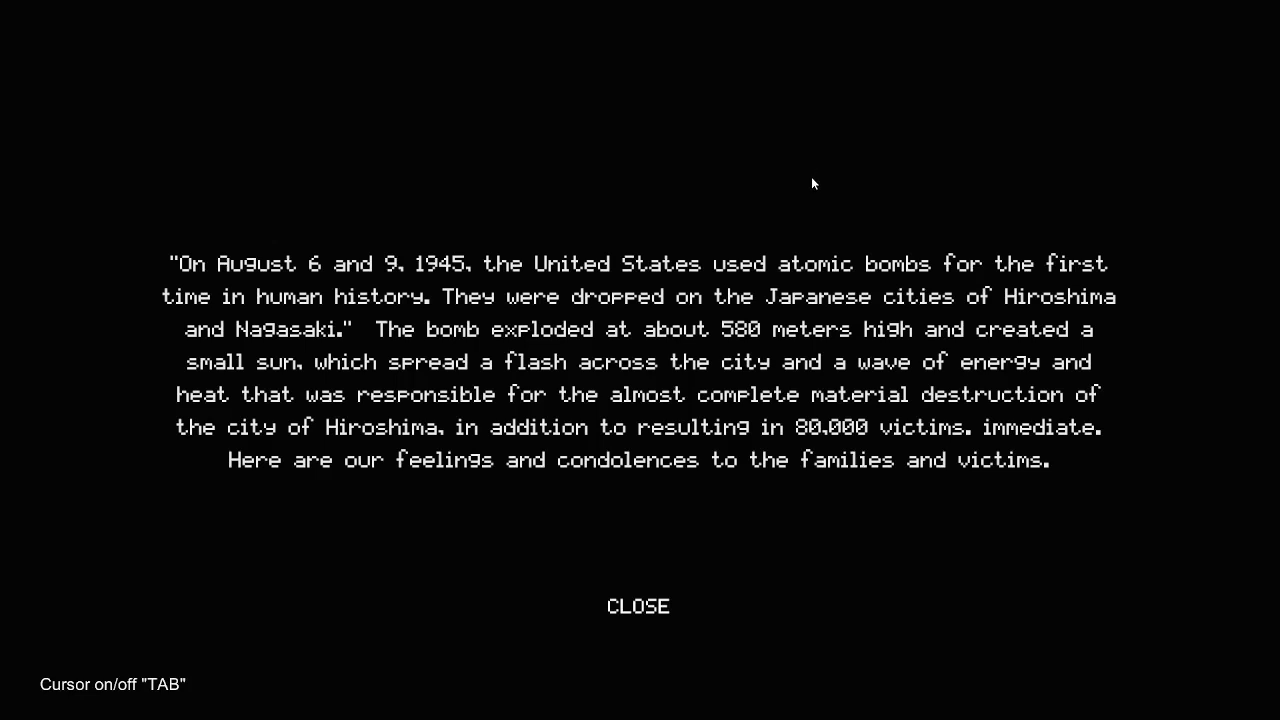
pyautogui.moveTo(373, 470)
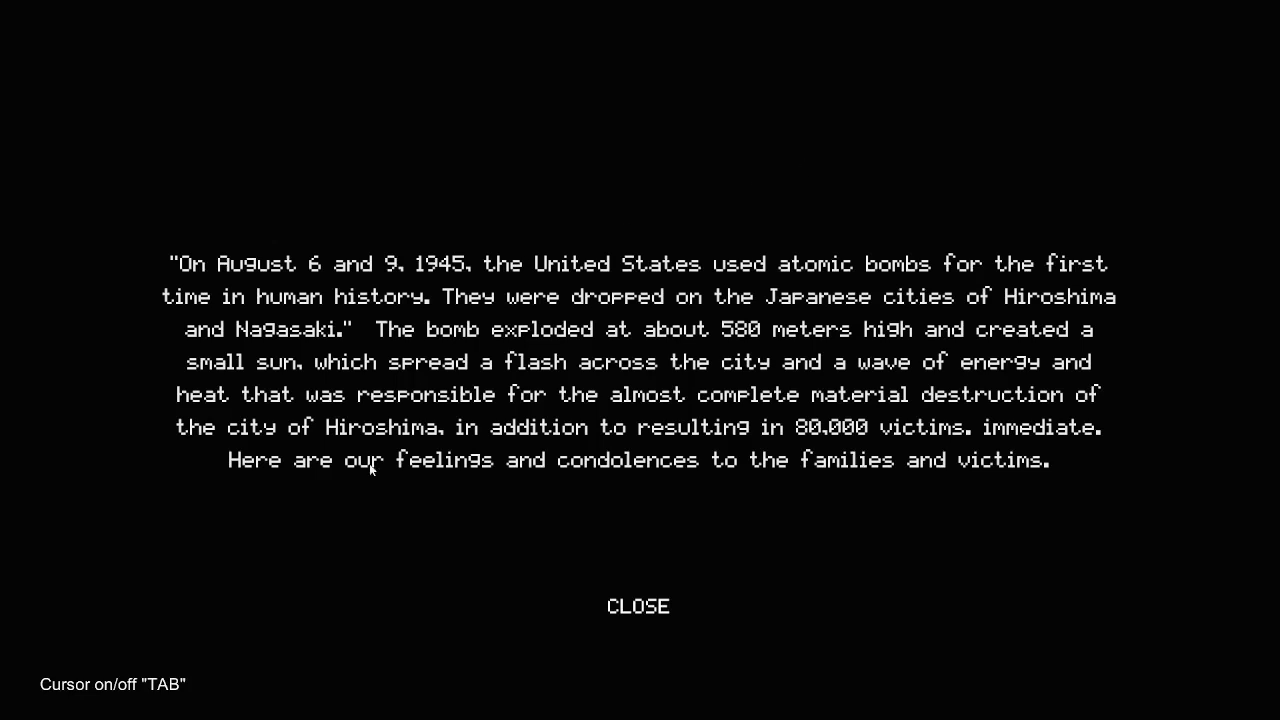
pyautogui.moveTo(880, 566)
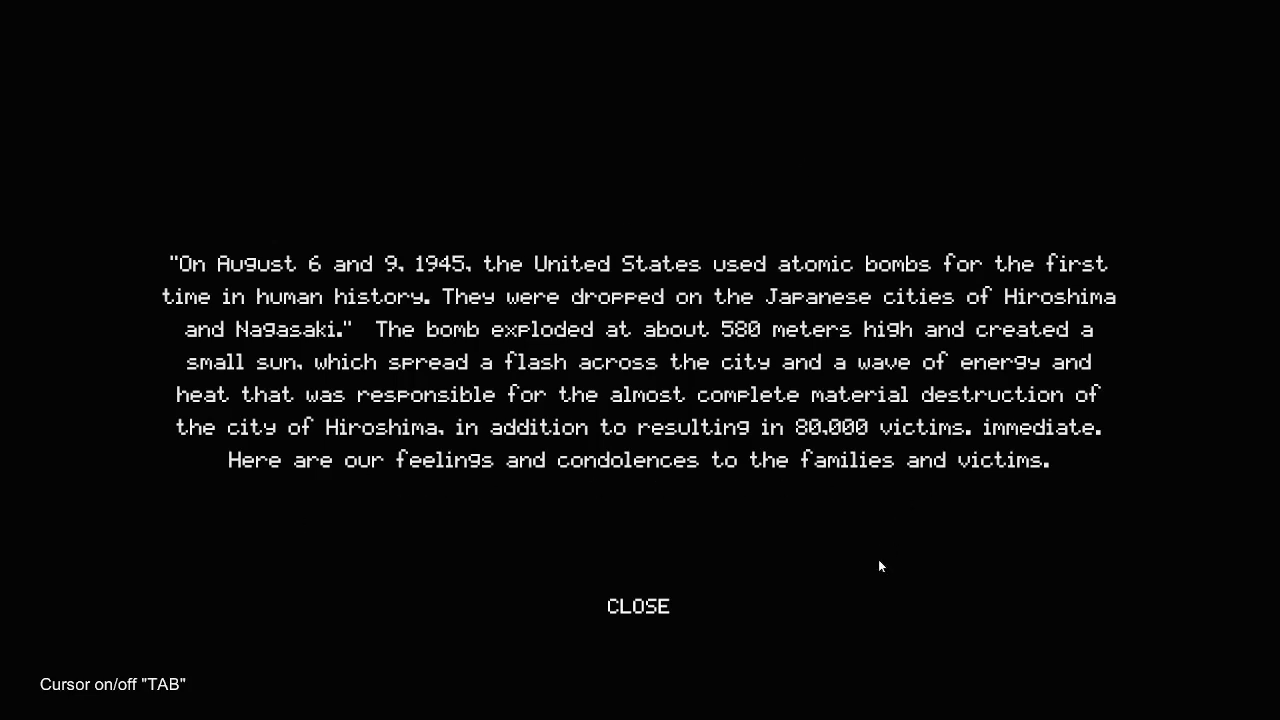